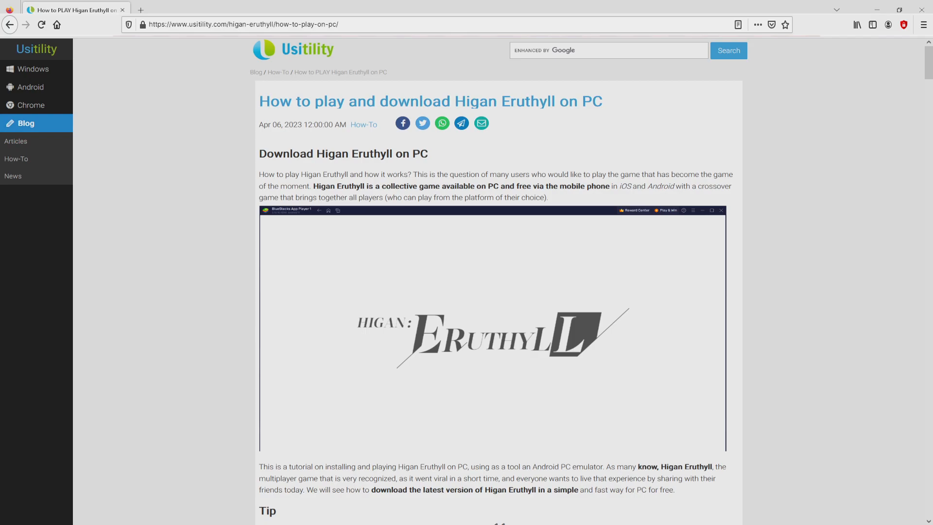
Scroll the Usitility guide down to its 'Download on PC' button and video tutorial.
scroll("down", 3)
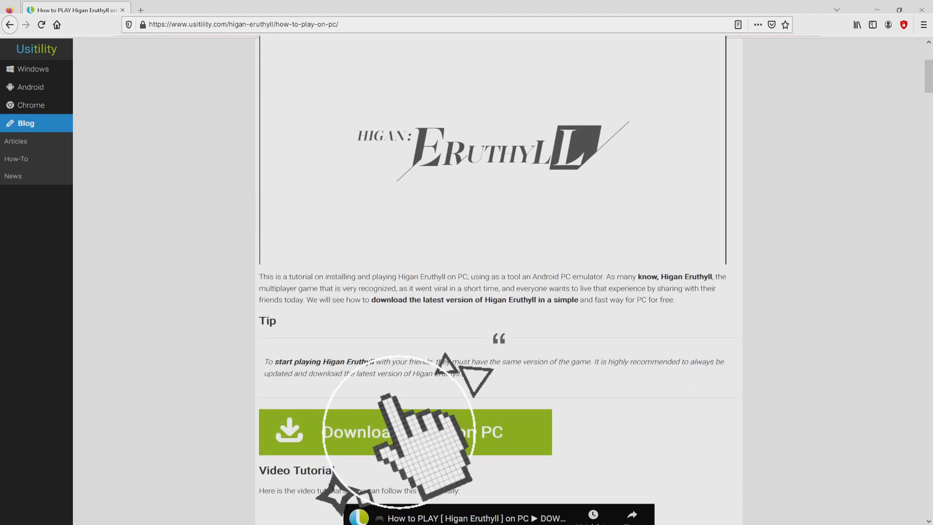
Go to the BlueStacks Higan: Eruthyll page and browse its Multi Instance and other feature highlights.
left_click(405, 432)
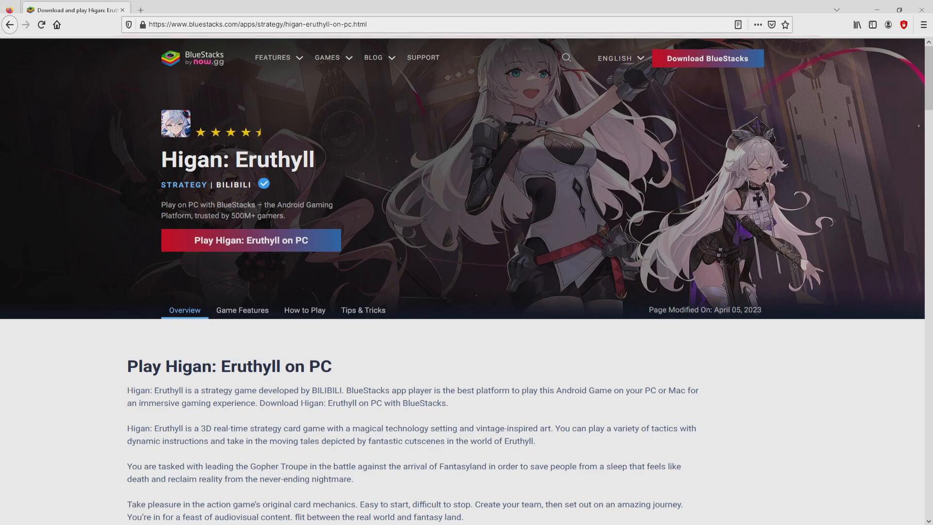
scroll("down", 3)
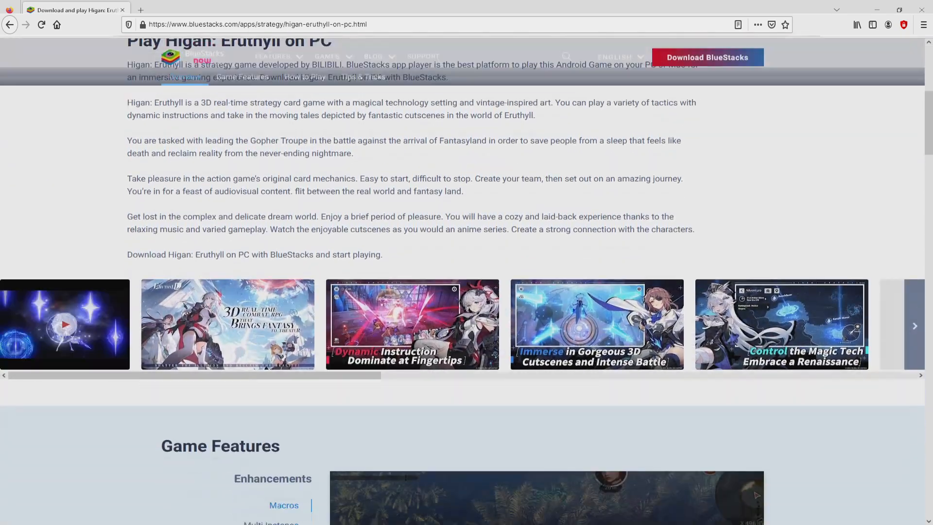
scroll("down", 3)
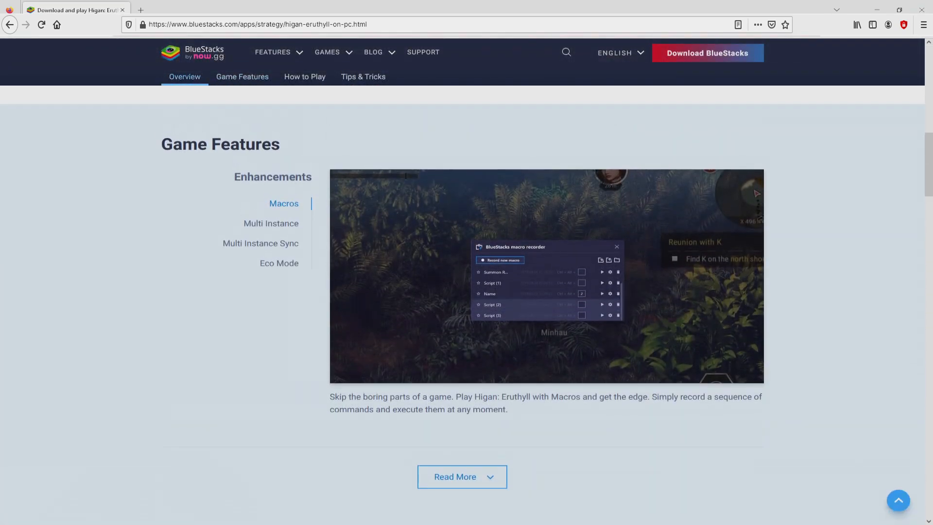
left_click(271, 223)
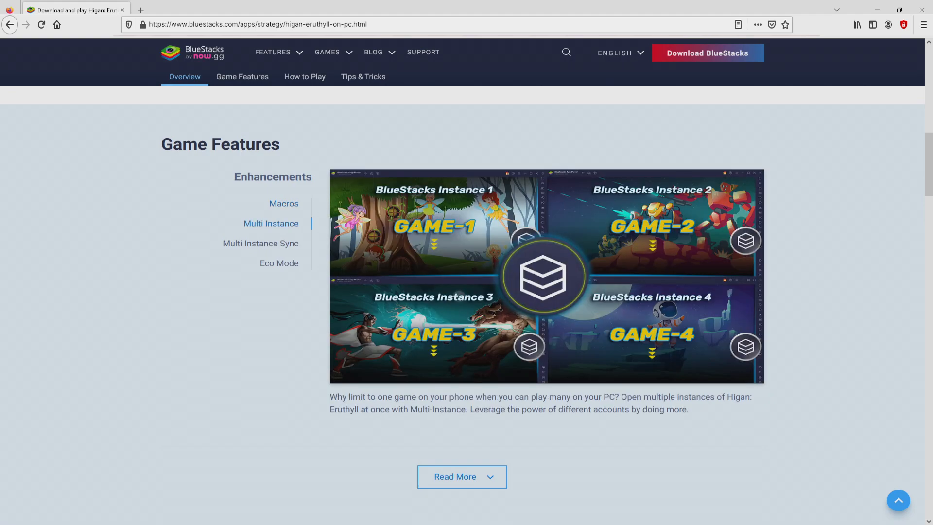
left_click(260, 243)
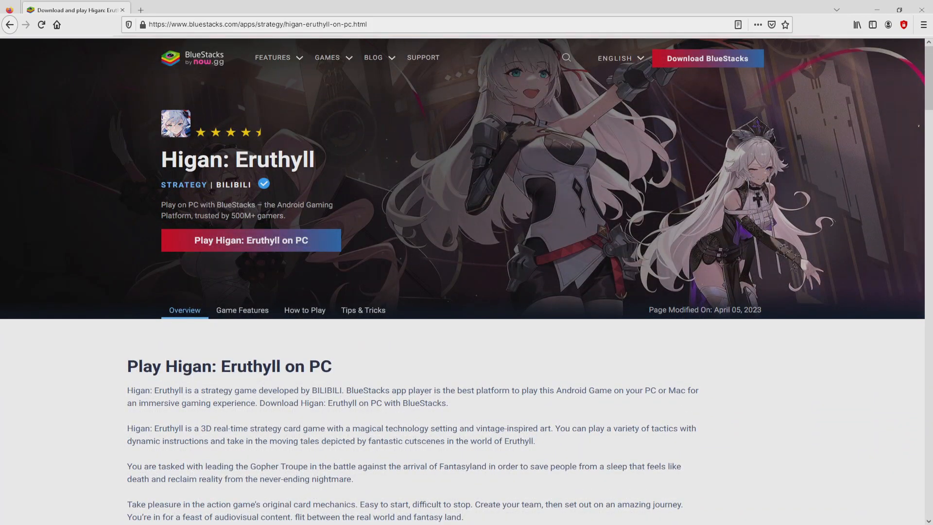
scroll("down", 3)
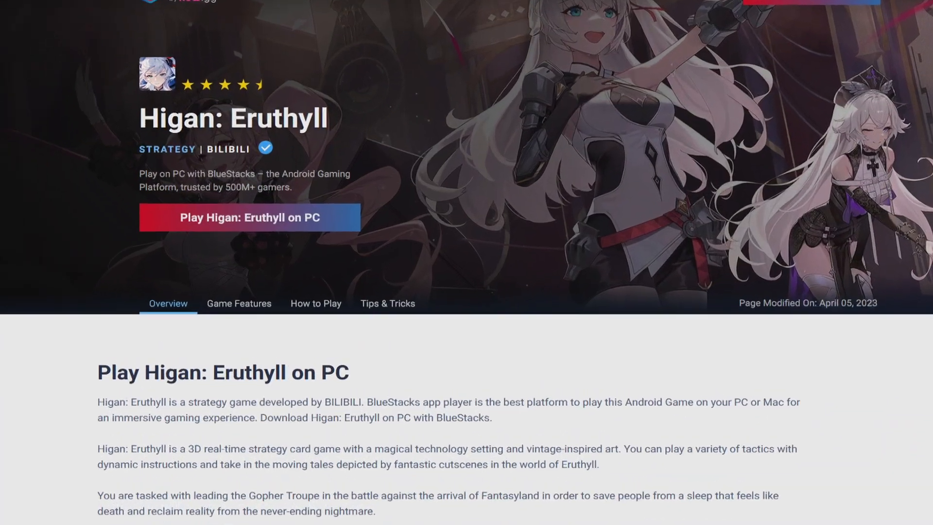
scroll("down", 3)
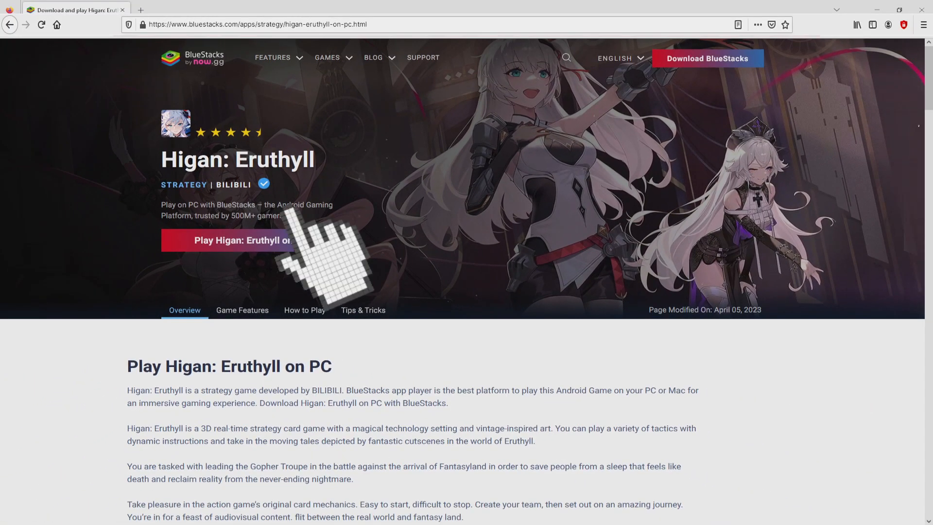
Download the BlueStacks installer via 'Play Higan: Eruthyll on PC'.
left_click(249, 240)
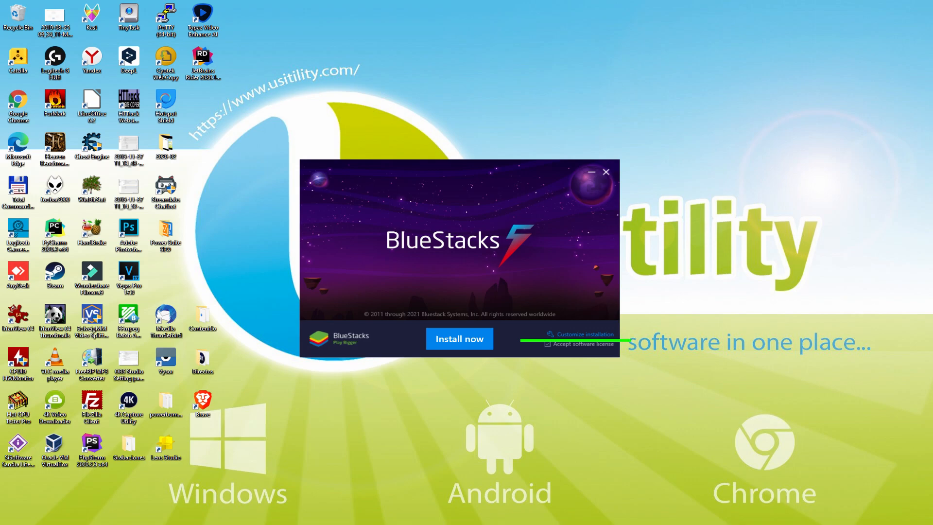
mouse_move(580, 342)
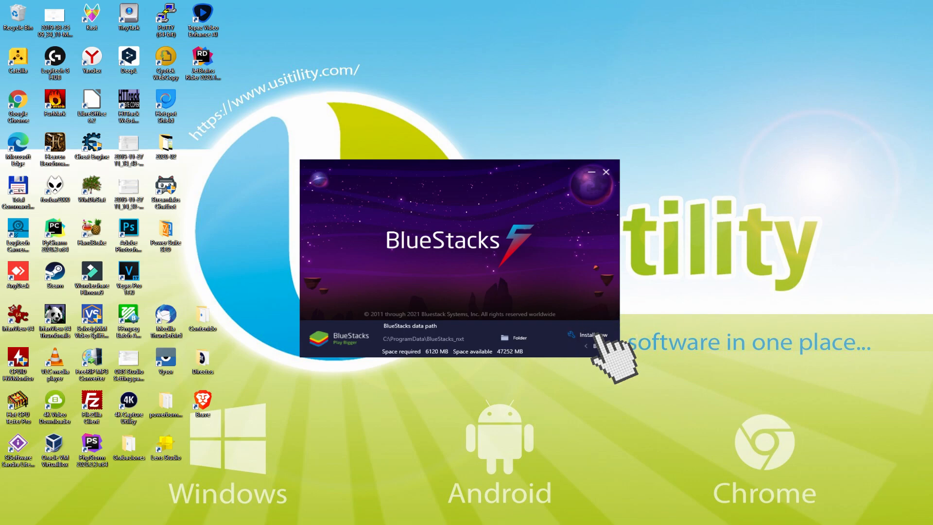
left_click(591, 334)
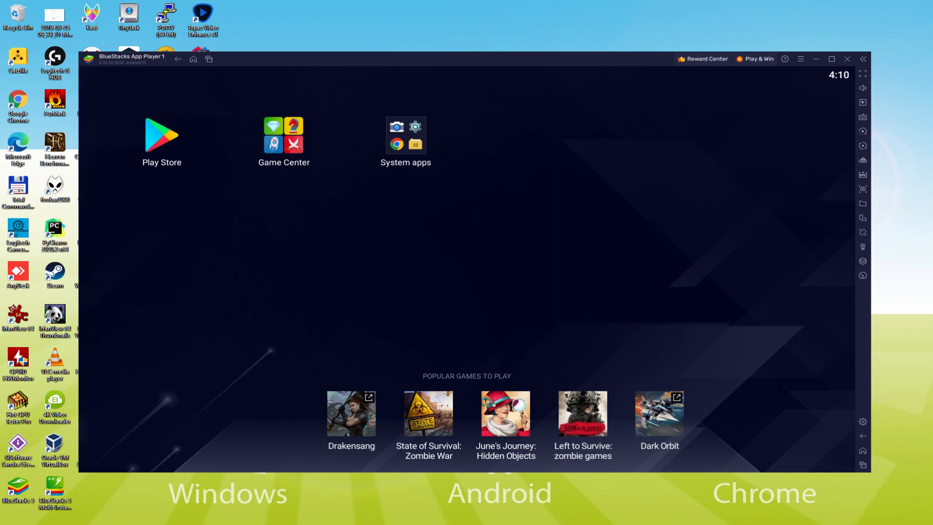
Launch Google Play in BlueStacks and sign in with the Google account email and password.
left_click(161, 137)
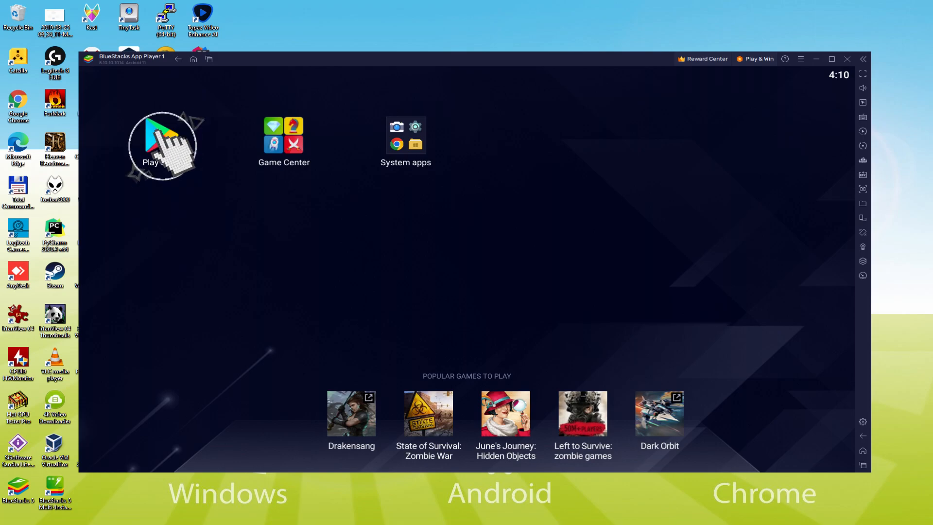
left_click(162, 146)
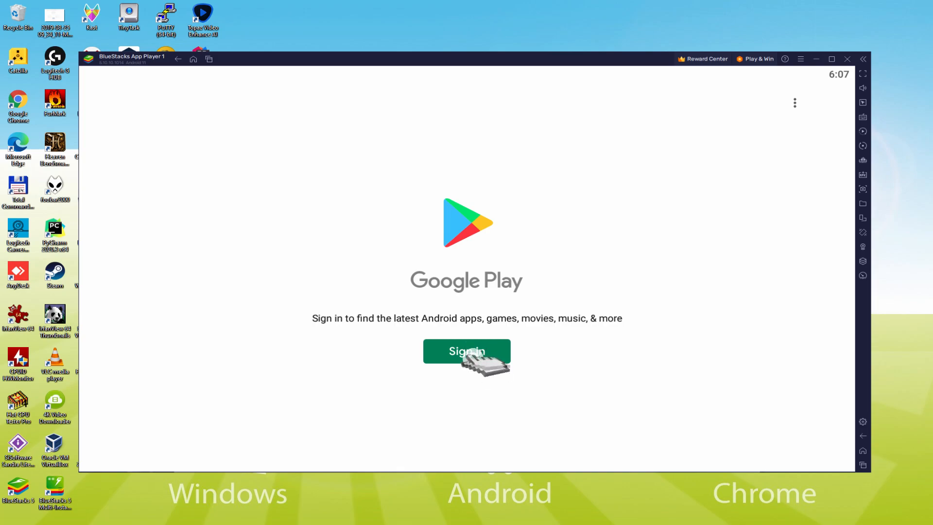
left_click(466, 350)
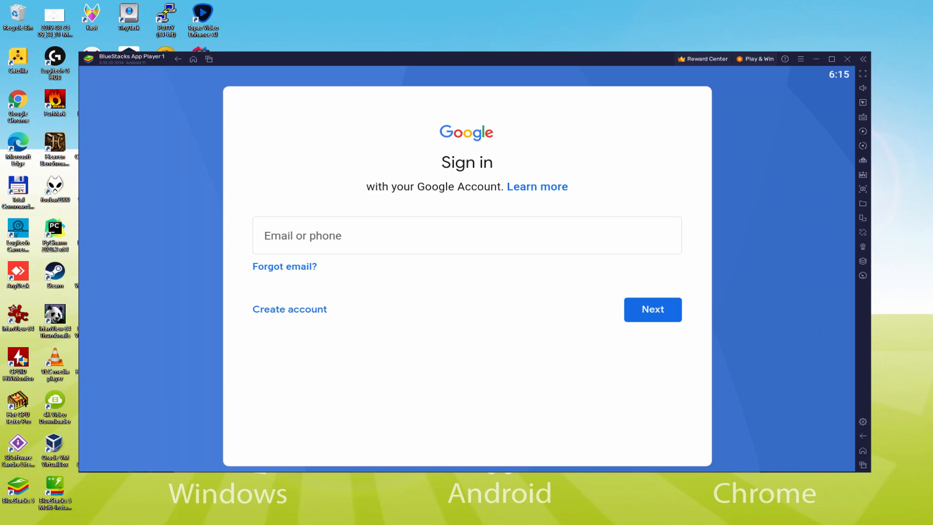
left_click(652, 310)
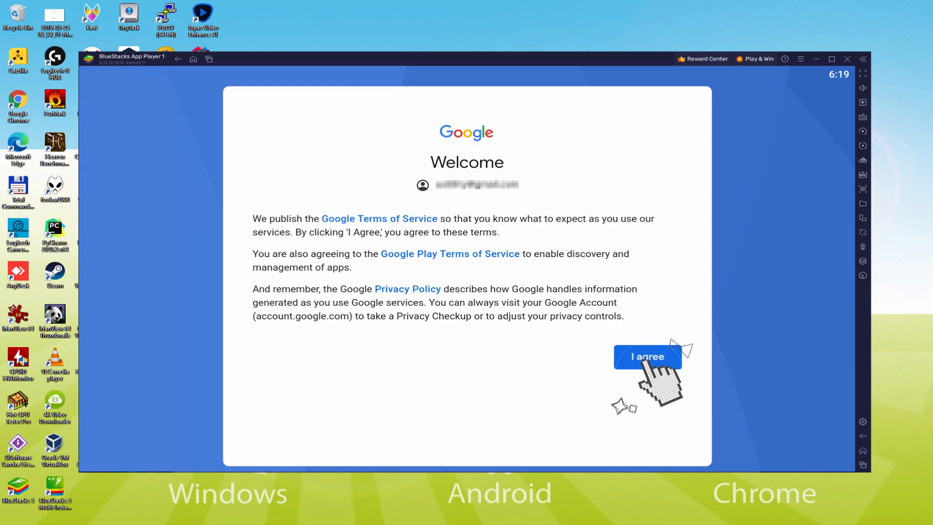
Agree to Google's terms and accept the Google Services settings to reach the Play store home.
left_click(648, 356)
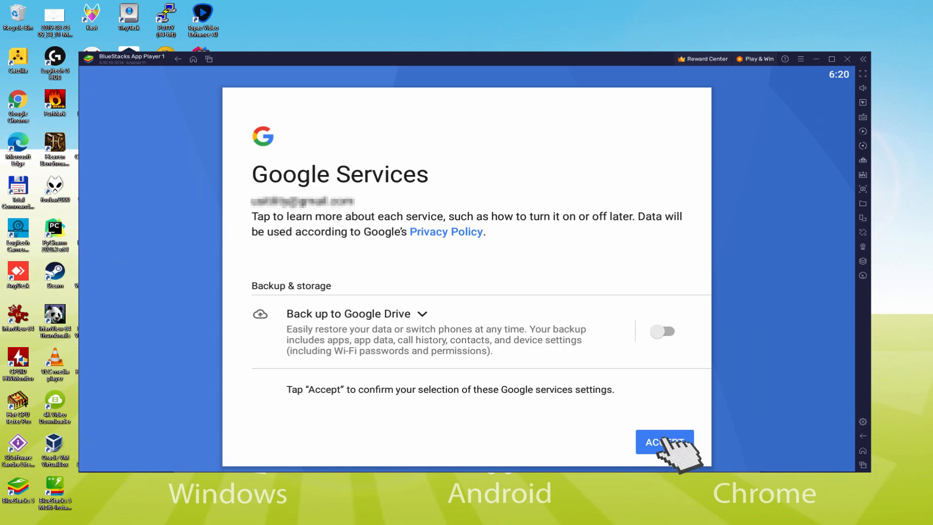
left_click(665, 442)
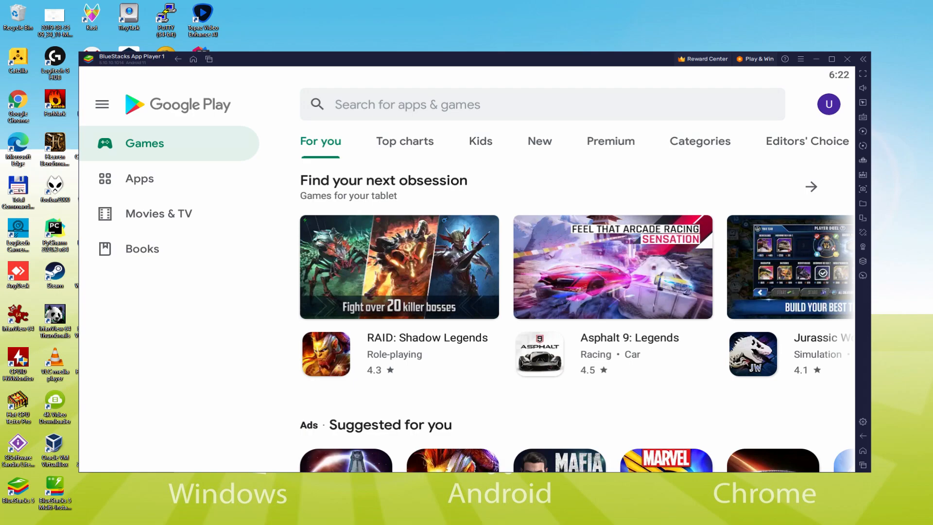
Search Google Play for Higan: Eruthyll and start installing it from its listing.
left_click(193, 59)
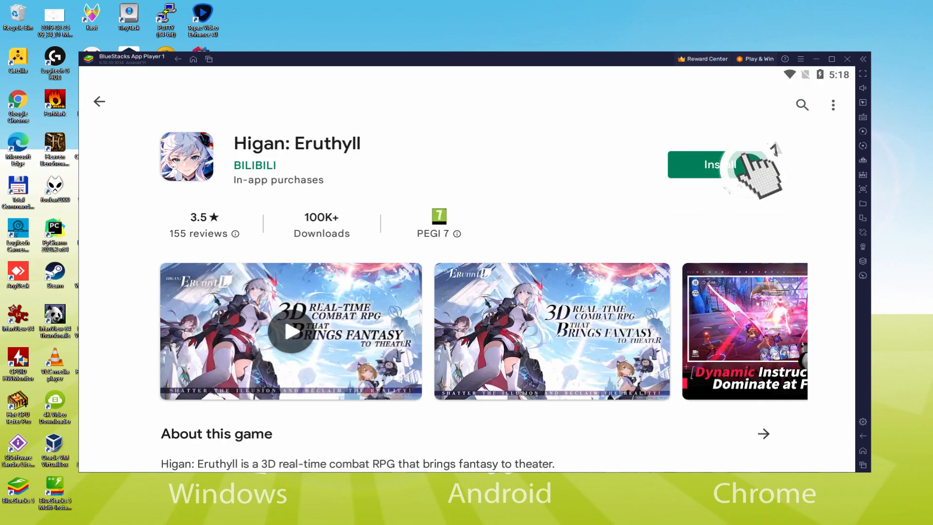
left_click(714, 165)
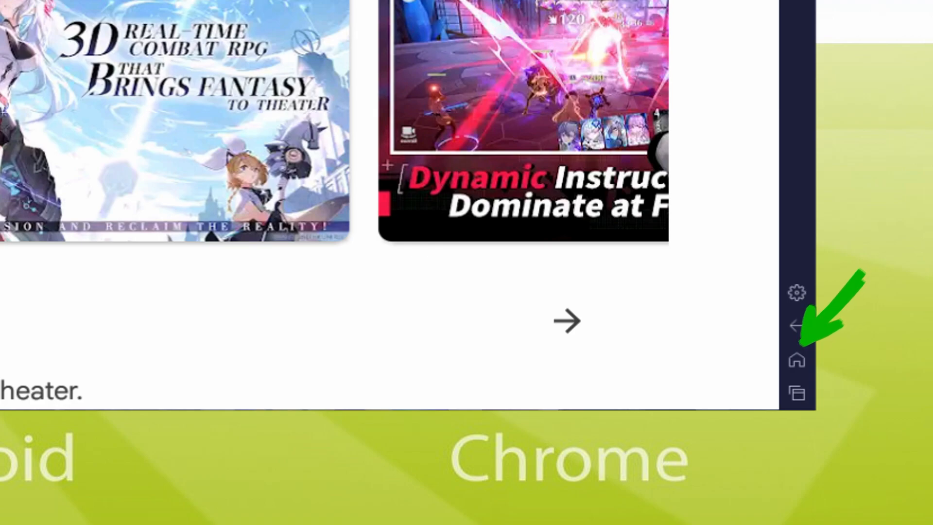
Return to the BlueStacks home screen and launch Higan: Eruthyll from its icon.
left_click(796, 360)
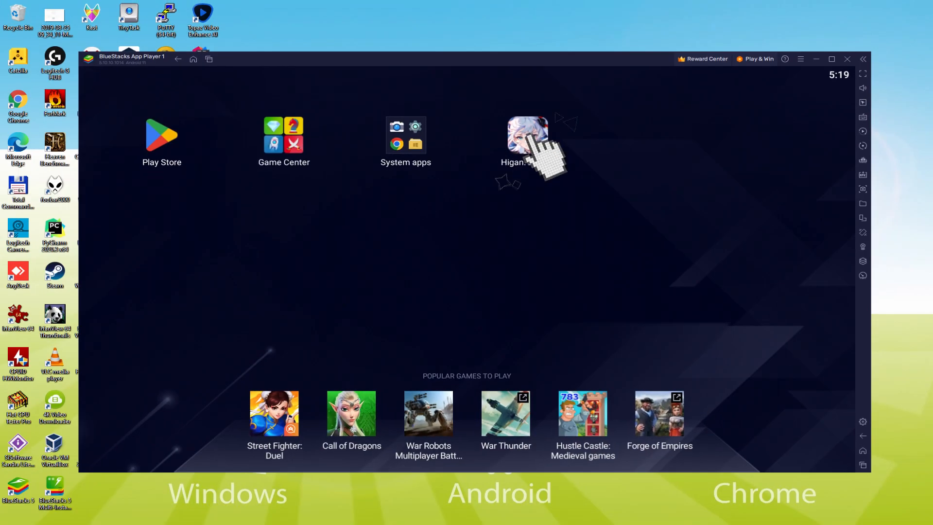
left_click(526, 134)
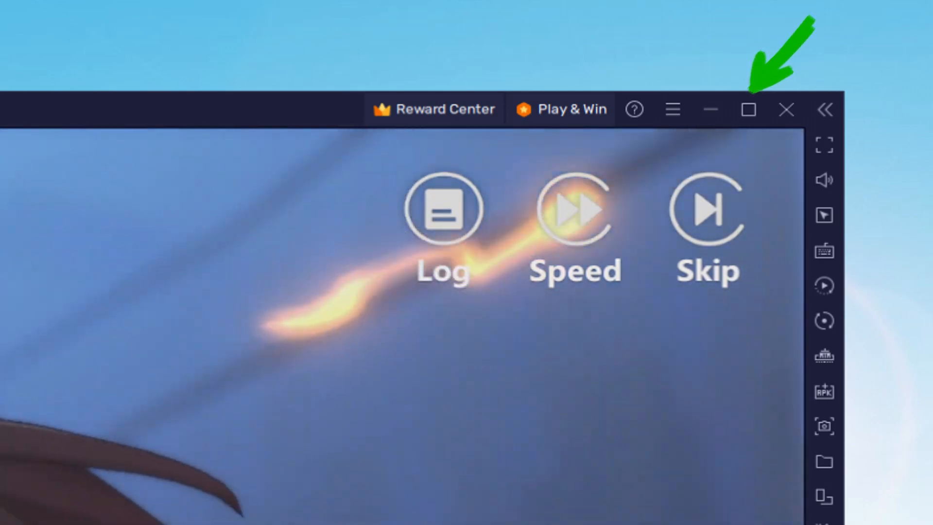
Maximize the BlueStacks window while the game's intro story plays.
left_click(748, 109)
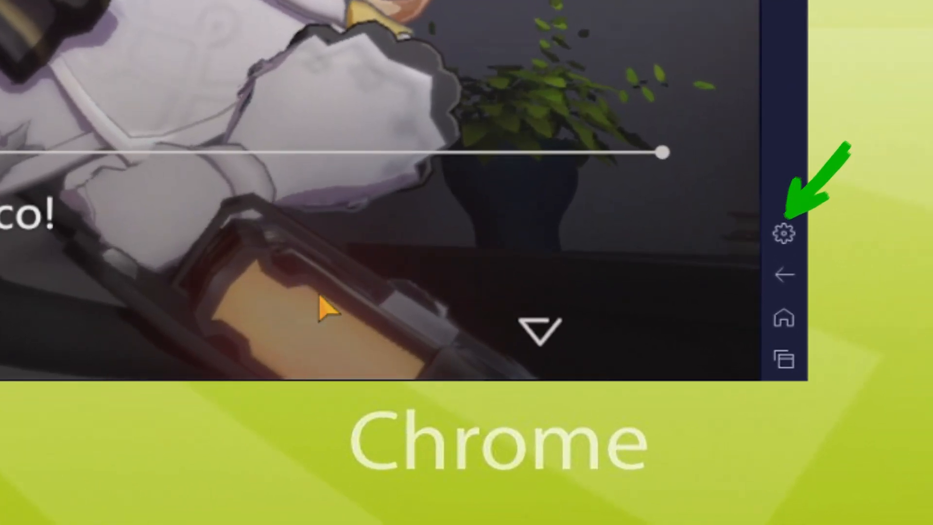
Advance the dialogue and ask the character 'What are Castaways?'.
left_click(784, 232)
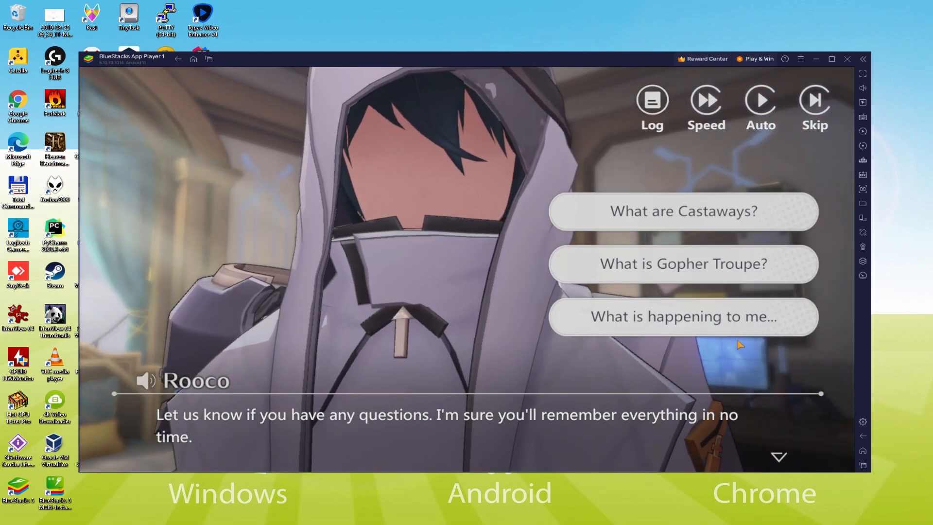
left_click(681, 263)
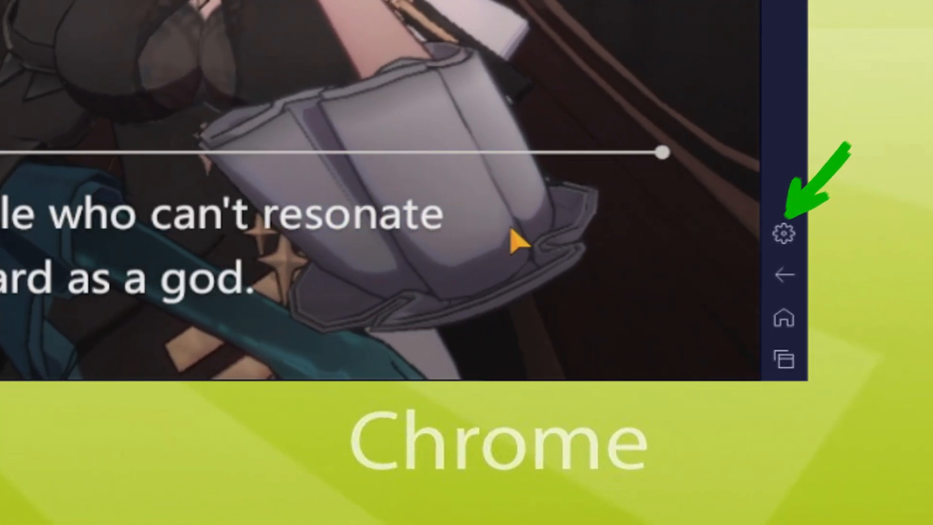
View the BlueStacks Device settings, return to the game and choose 'That's all I wanted to ask for now'.
left_click(784, 232)
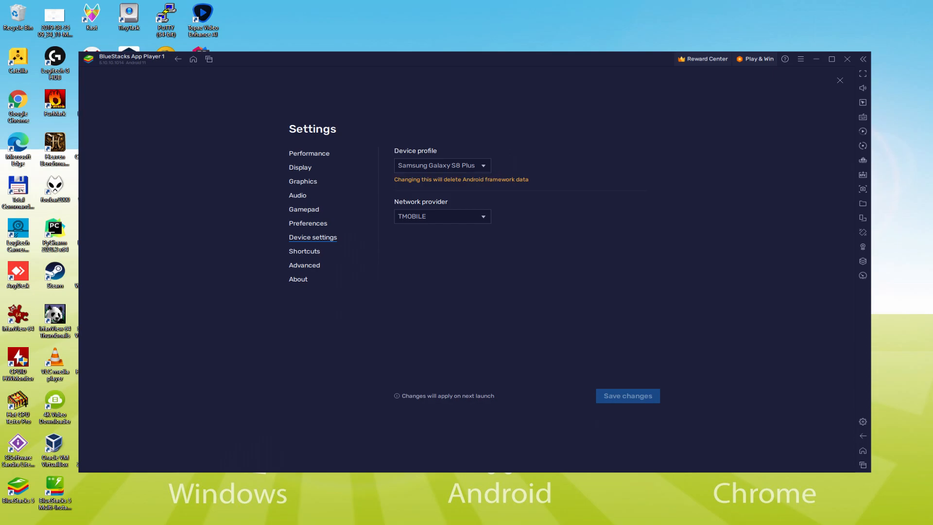
left_click(840, 80)
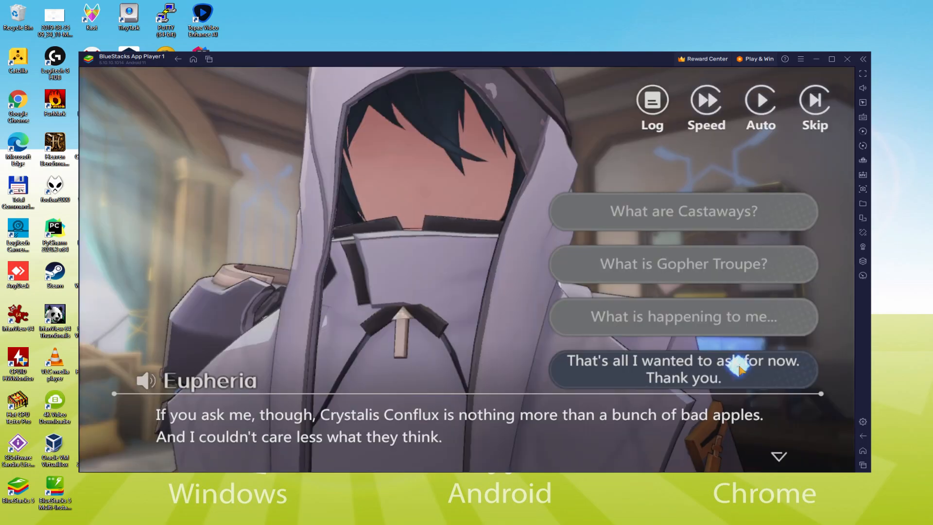
left_click(683, 369)
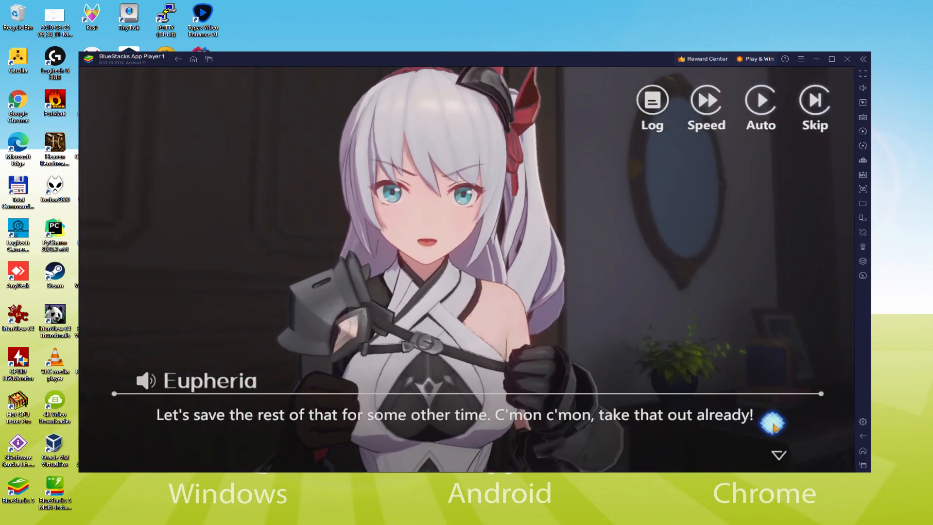